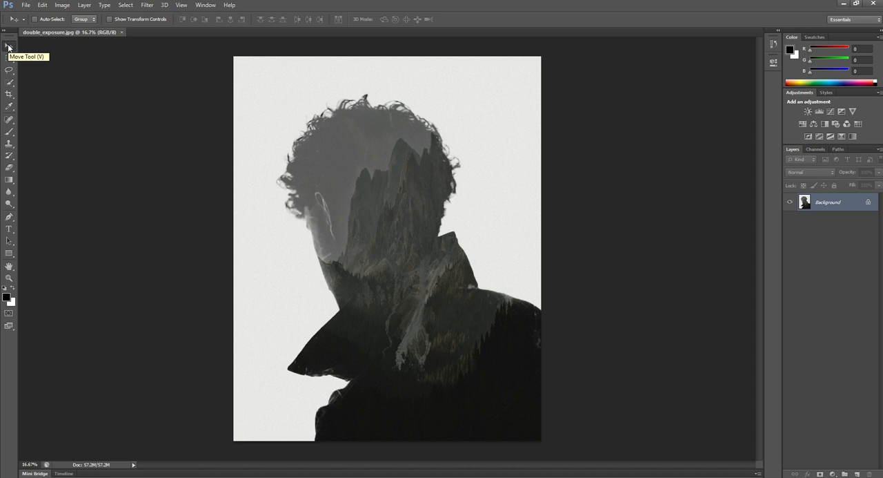
{"action": "mouse_move", "coordinate": [9, 47]}
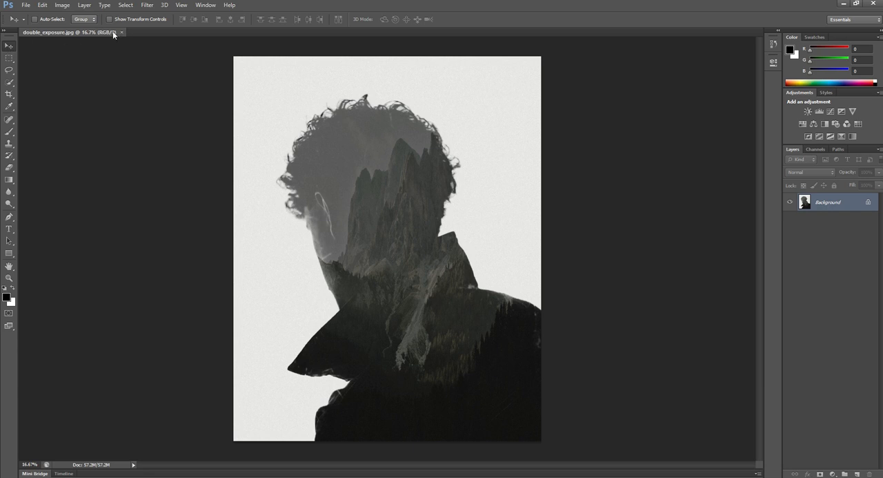
- Close the finished document and open the man's silhouette photo from the Open dialog
{"action": "left_click", "coordinate": [24, 5]}
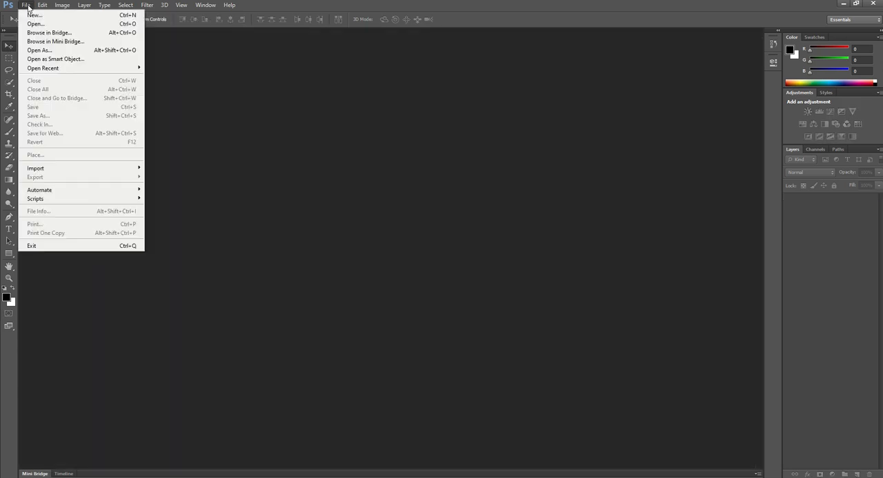
{"action": "left_click", "coordinate": [36, 24]}
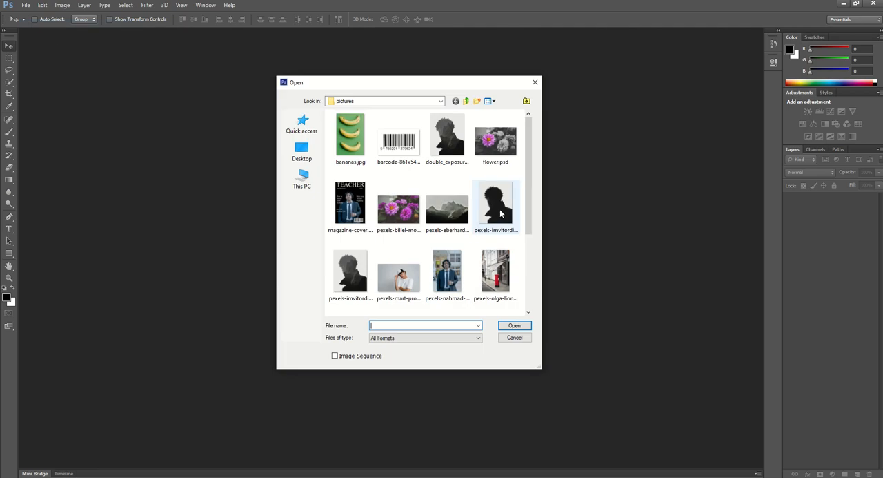
{"action": "double_click", "coordinate": [495, 201]}
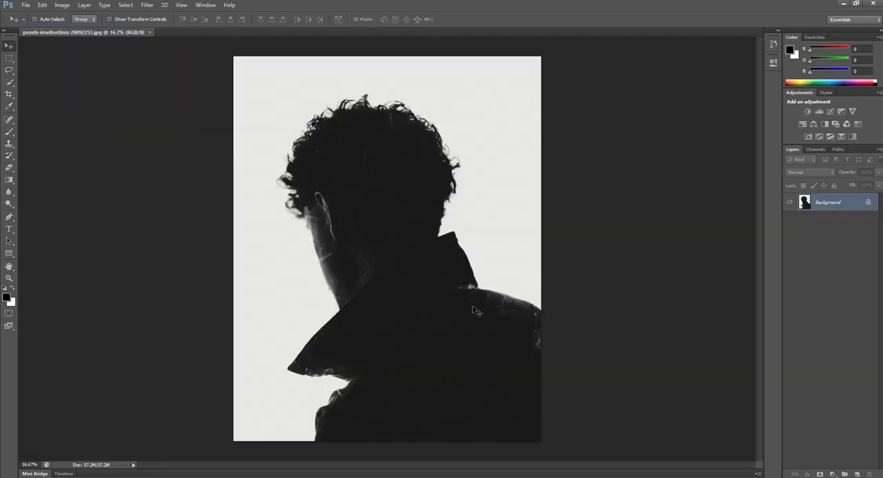
{"action": "mouse_move", "coordinate": [433, 293]}
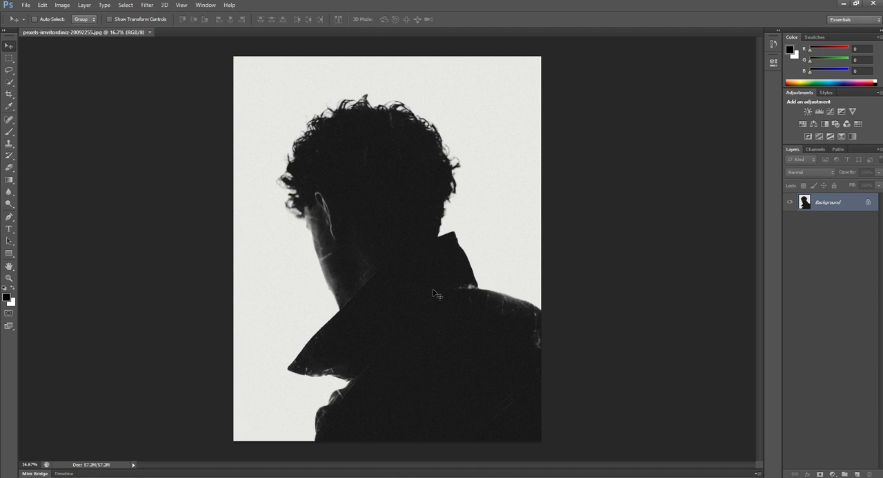
{"action": "mouse_move", "coordinate": [375, 241]}
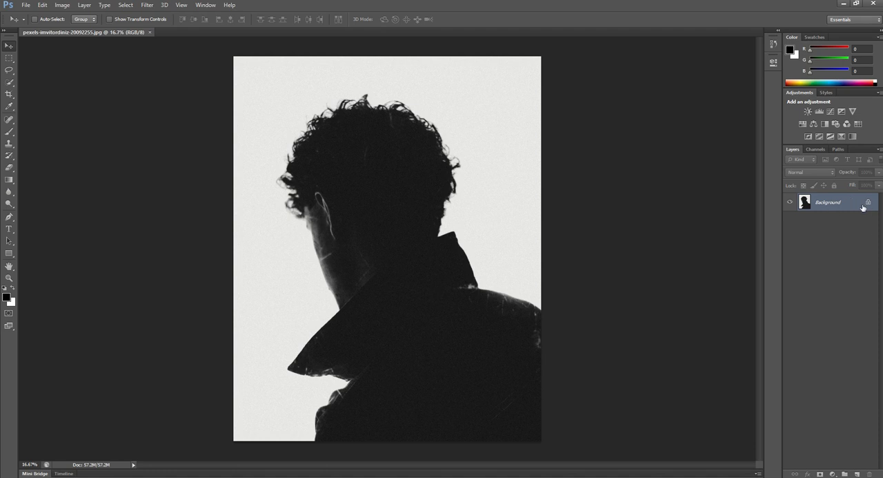
- Duplicate the Background layer to create 'Background copy' above the original
{"action": "right_click", "coordinate": [828, 201]}
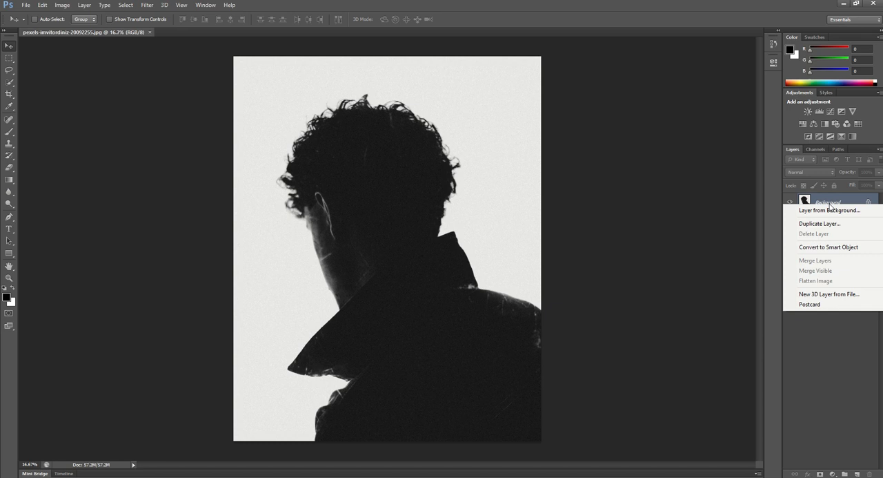
{"action": "left_click", "coordinate": [820, 224]}
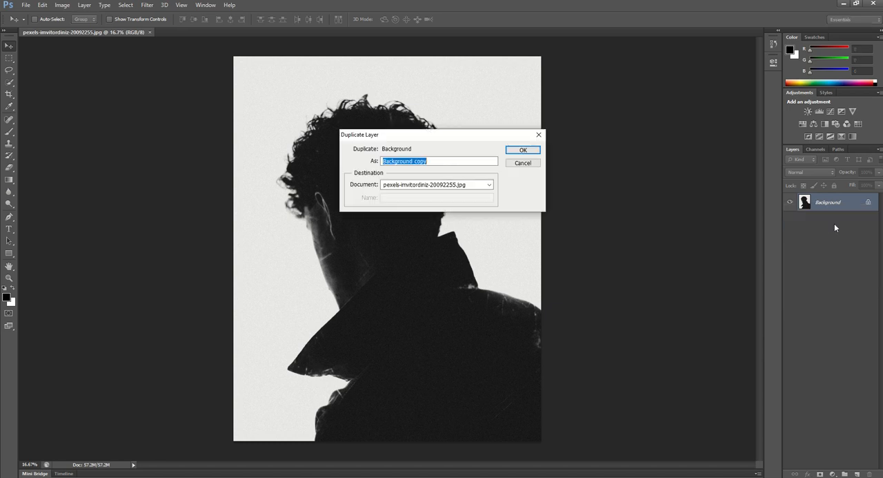
{"action": "left_click", "coordinate": [522, 150]}
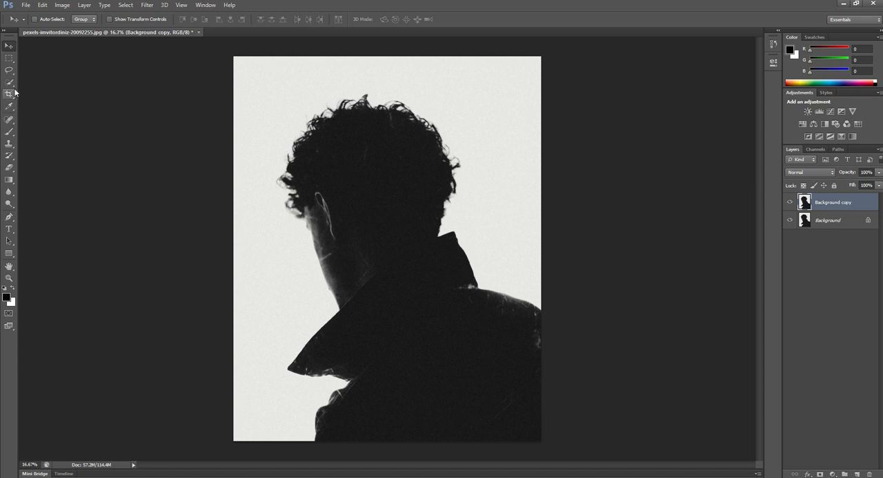
- Select the man's dark silhouette with the Quick Selection Tool
{"action": "left_click", "coordinate": [8, 94]}
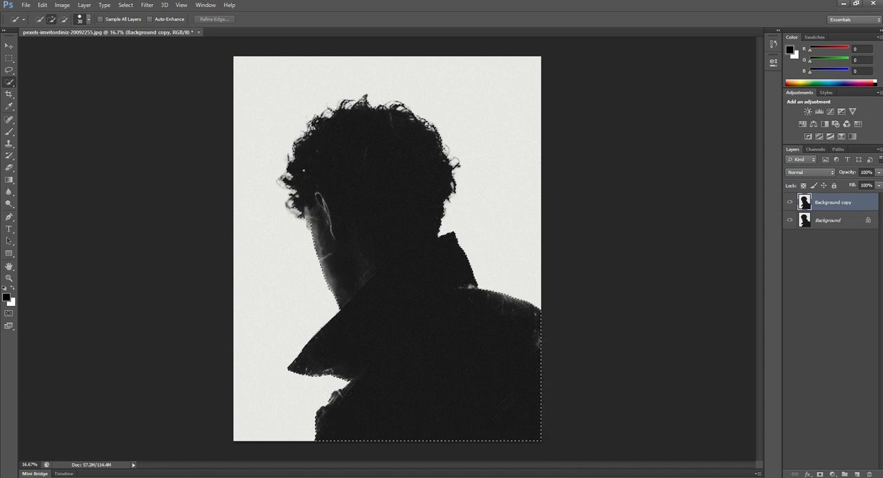
{"action": "left_click", "coordinate": [215, 19]}
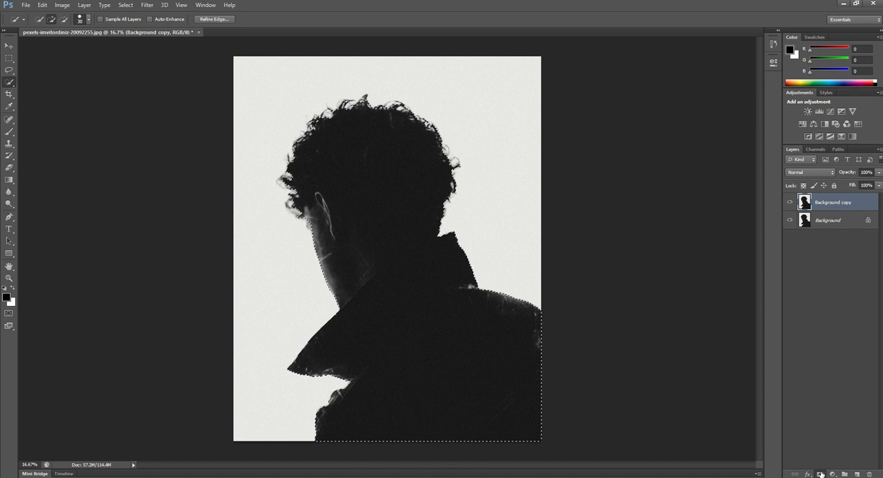
- Turn the silhouette selection into a layer mask, inspect it alone, and return to the photo view
{"action": "left_click", "coordinate": [820, 473]}
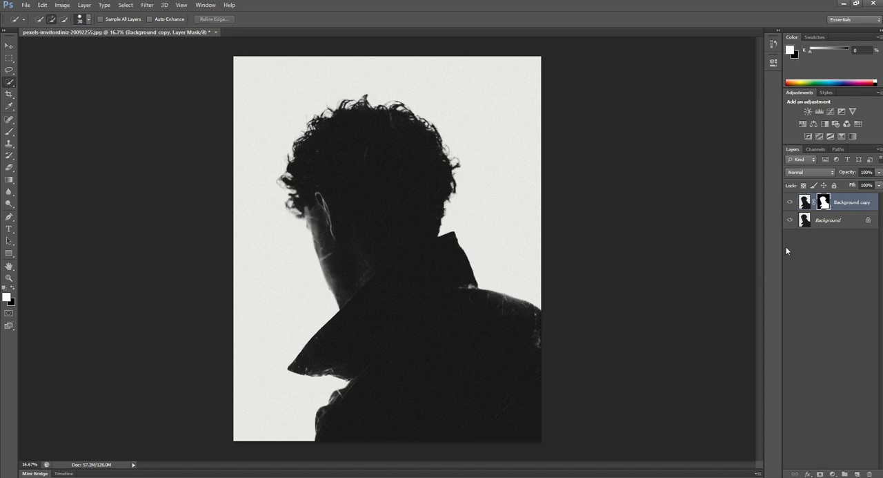
{"action": "left_click", "coordinate": [823, 201]}
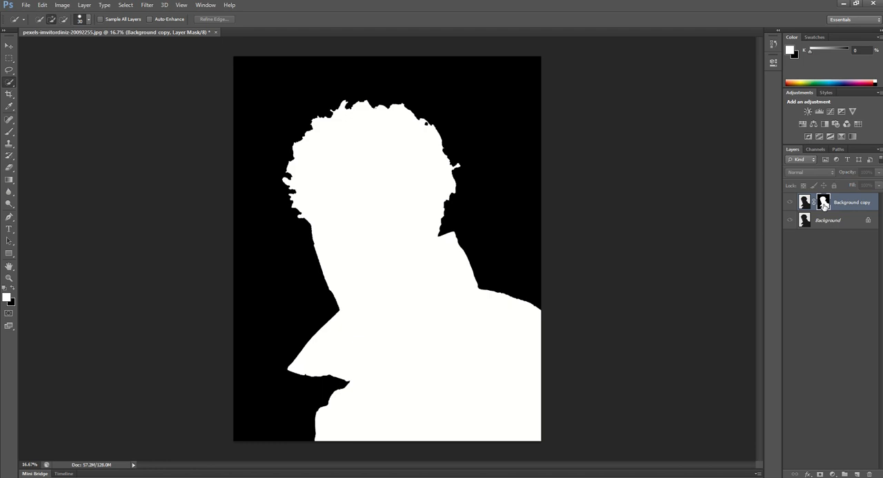
{"action": "mouse_move", "coordinate": [824, 201]}
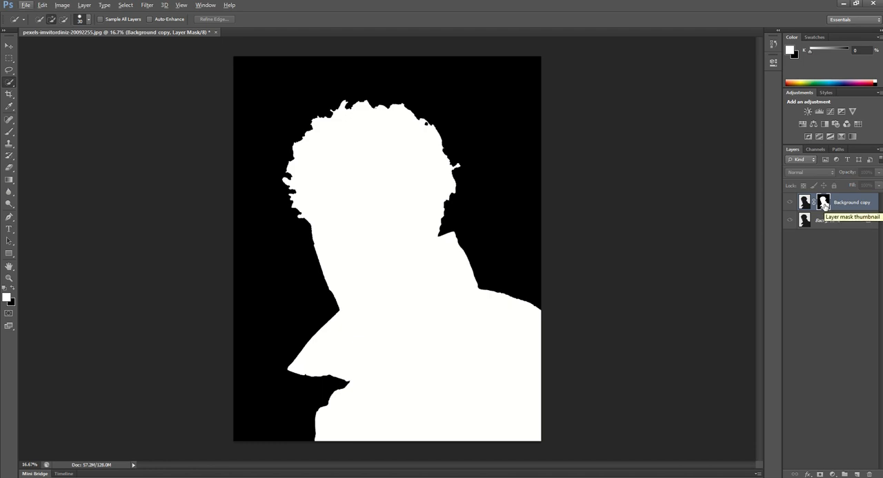
{"action": "left_click", "coordinate": [806, 202]}
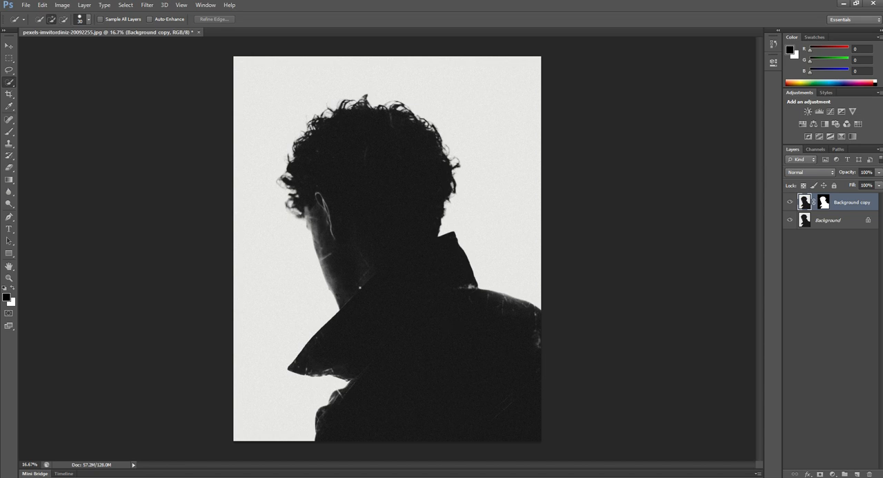
- Place the mountain landscape photo into the document as a new layer via File > Place
{"action": "left_click", "coordinate": [24, 6]}
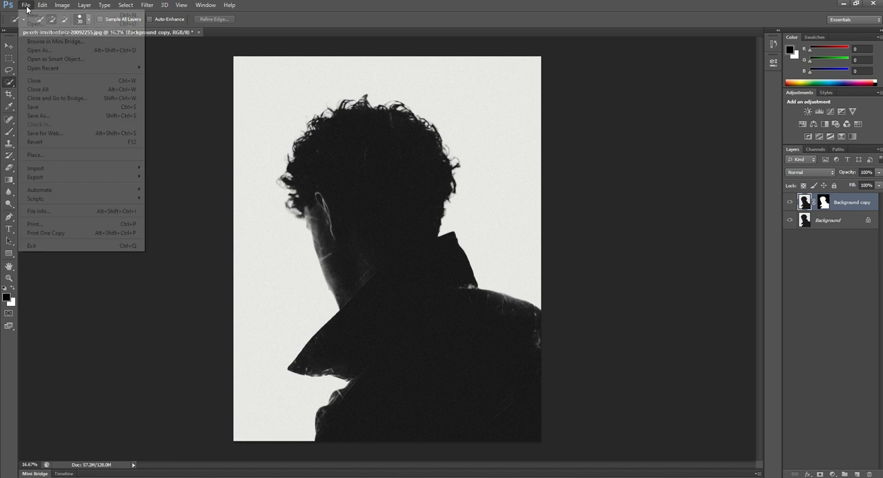
{"action": "mouse_move", "coordinate": [35, 155]}
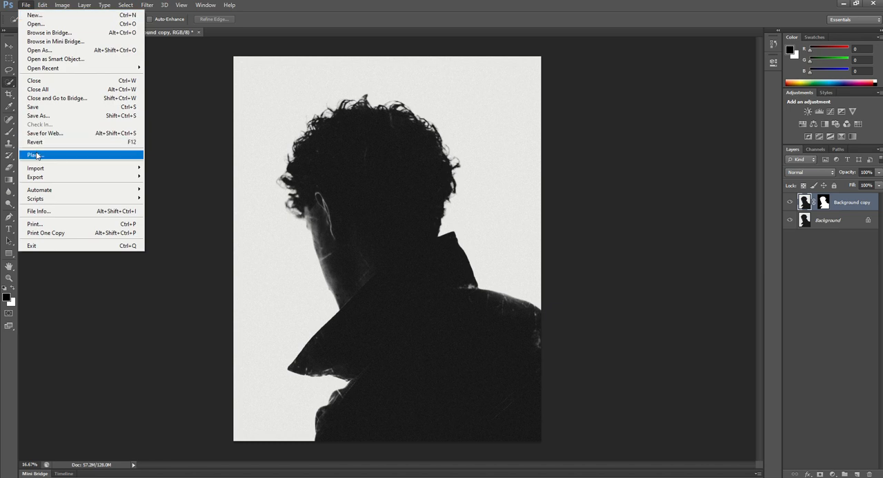
{"action": "left_click", "coordinate": [33, 155]}
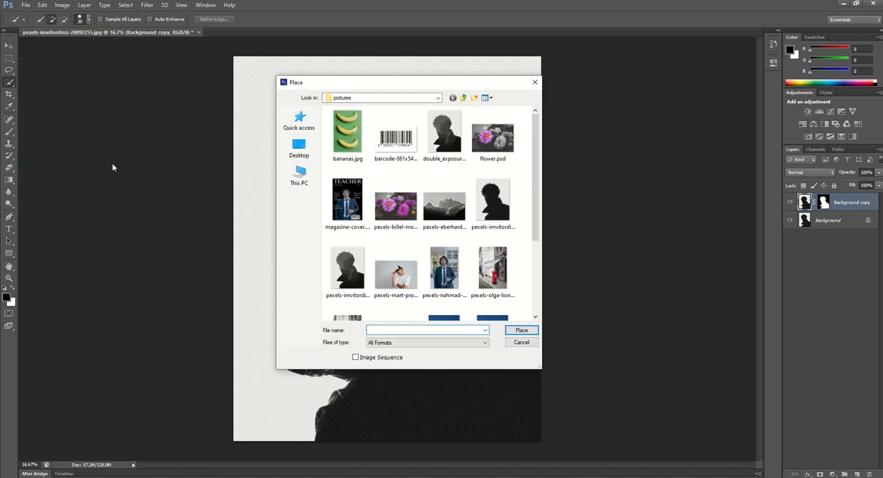
{"action": "left_click", "coordinate": [445, 200]}
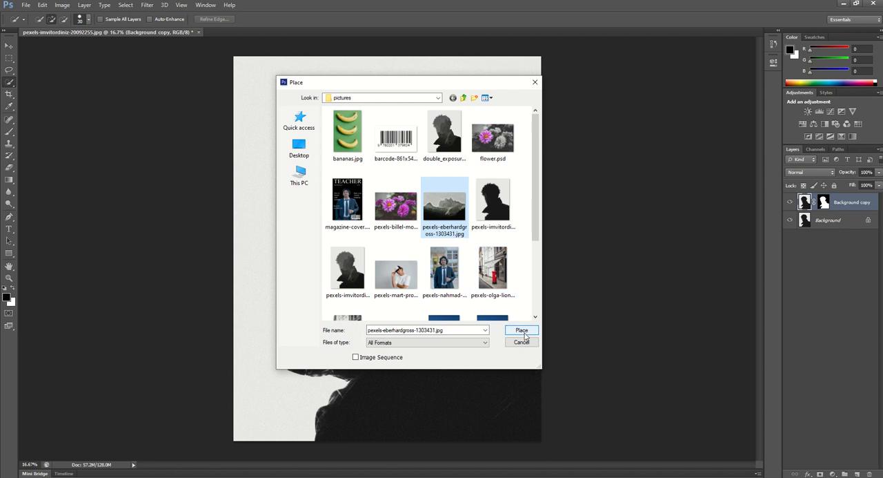
{"action": "left_click", "coordinate": [521, 330]}
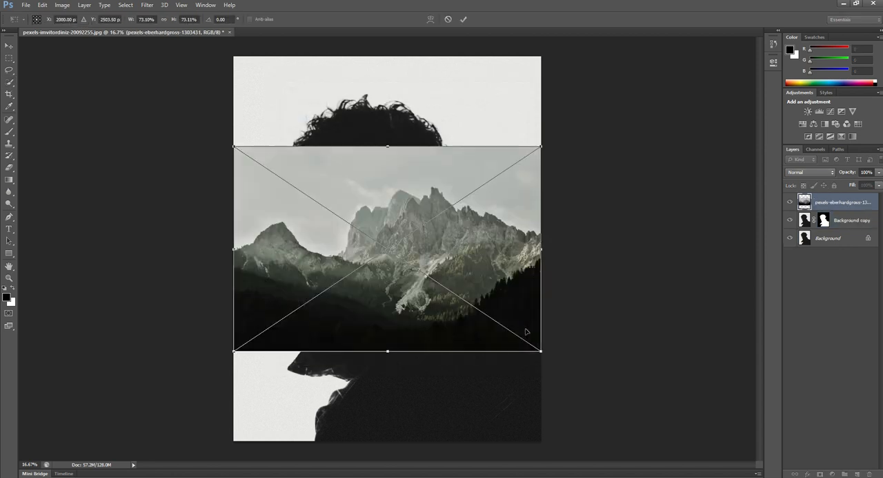
{"action": "mouse_move", "coordinate": [427, 343]}
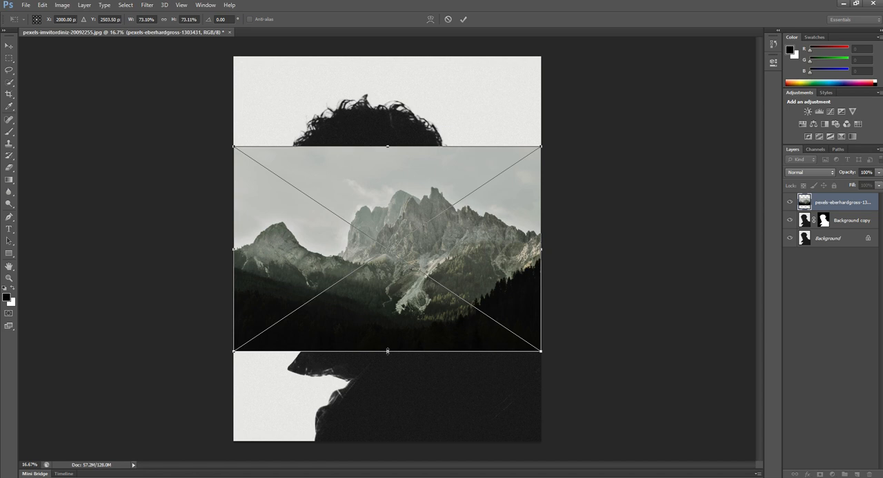
- Scale the placed mountain photo to cover the whole canvas and confirm the placement
{"action": "left_click_drag", "start_coordinate": [386, 351], "coordinate": [387, 384]}
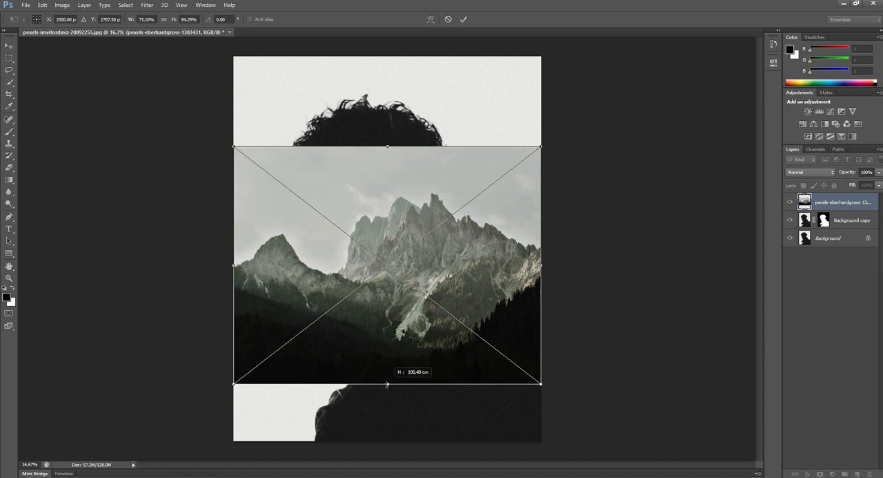
{"action": "left_click_drag", "start_coordinate": [386, 384], "coordinate": [387, 440]}
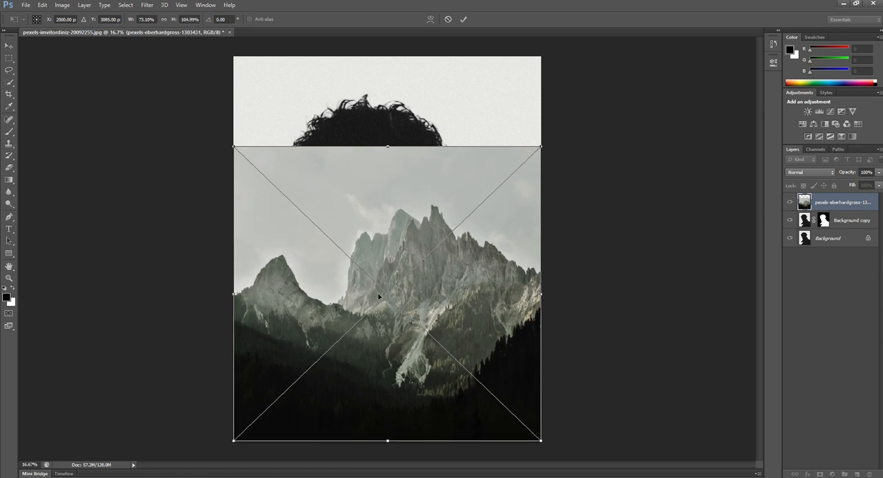
{"action": "left_click_drag", "start_coordinate": [386, 146], "coordinate": [387, 124]}
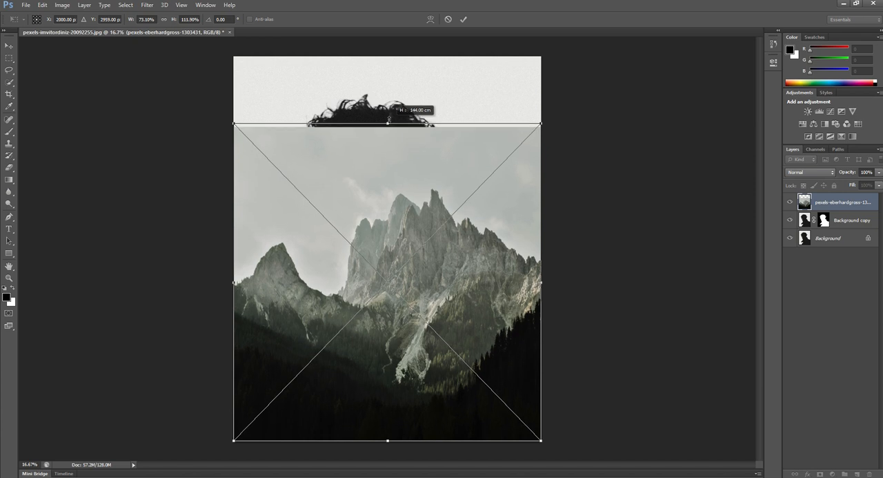
{"action": "left_click_drag", "start_coordinate": [387, 123], "coordinate": [388, 58]}
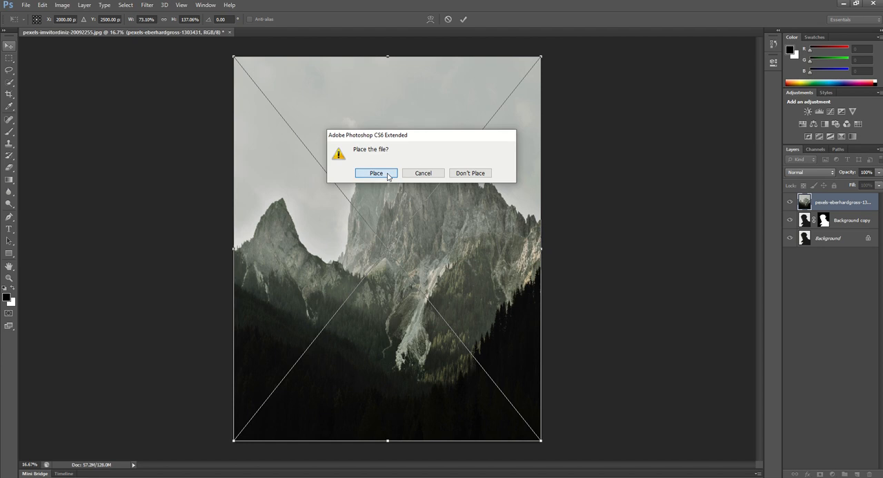
{"action": "left_click", "coordinate": [376, 172]}
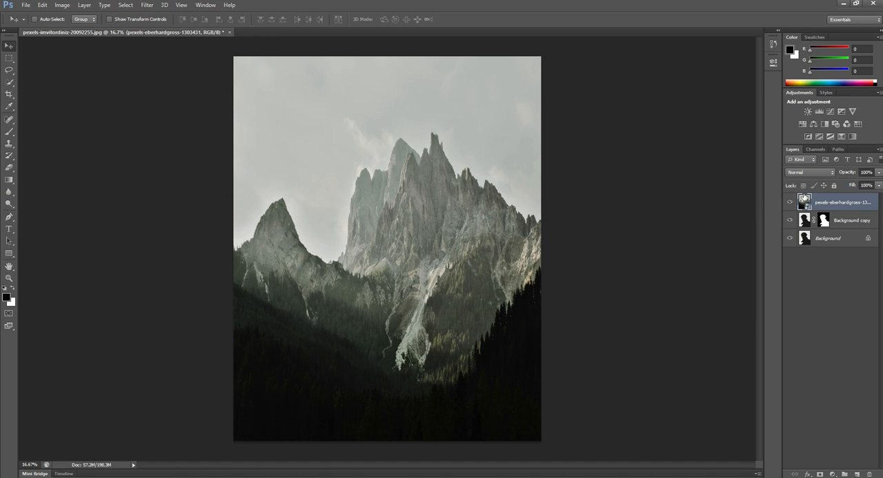
{"action": "mouse_move", "coordinate": [342, 245]}
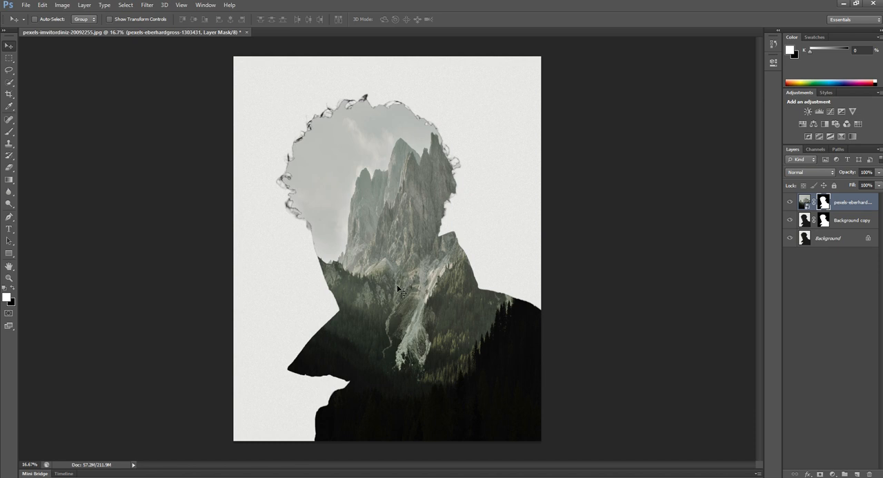
{"action": "mouse_move", "coordinate": [414, 189]}
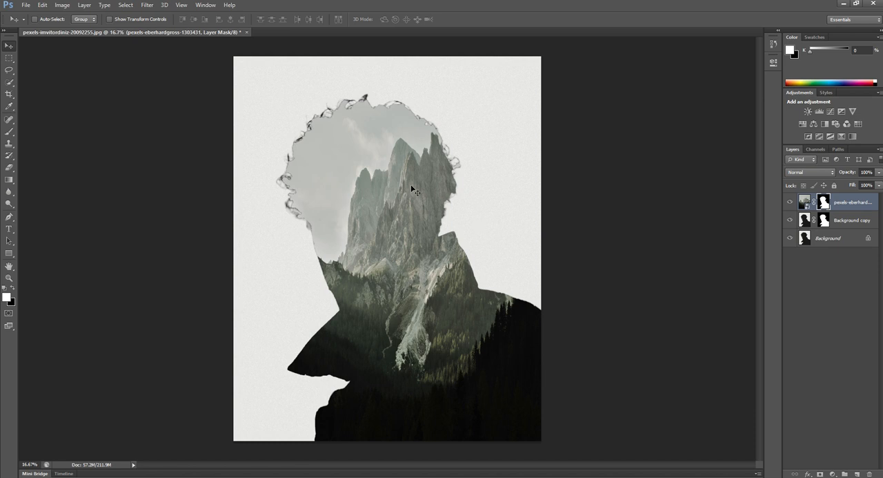
{"action": "mouse_move", "coordinate": [439, 392]}
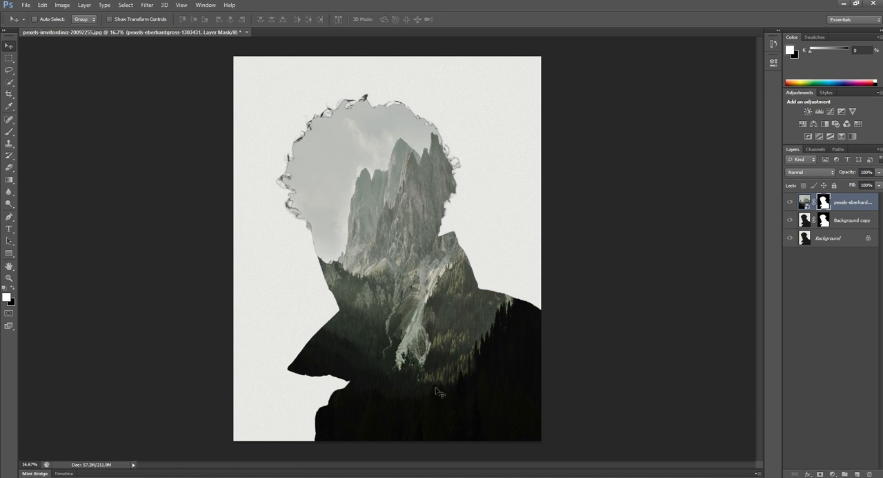
{"action": "mouse_move", "coordinate": [726, 195]}
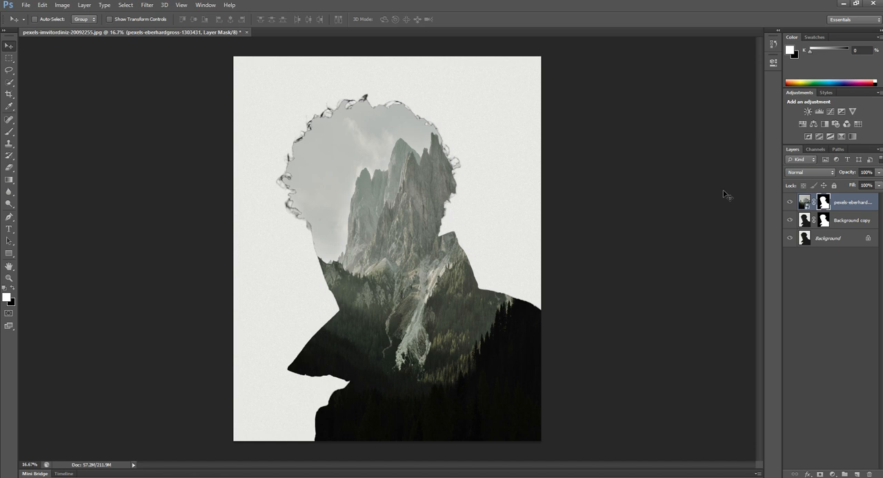
{"action": "mouse_move", "coordinate": [429, 288]}
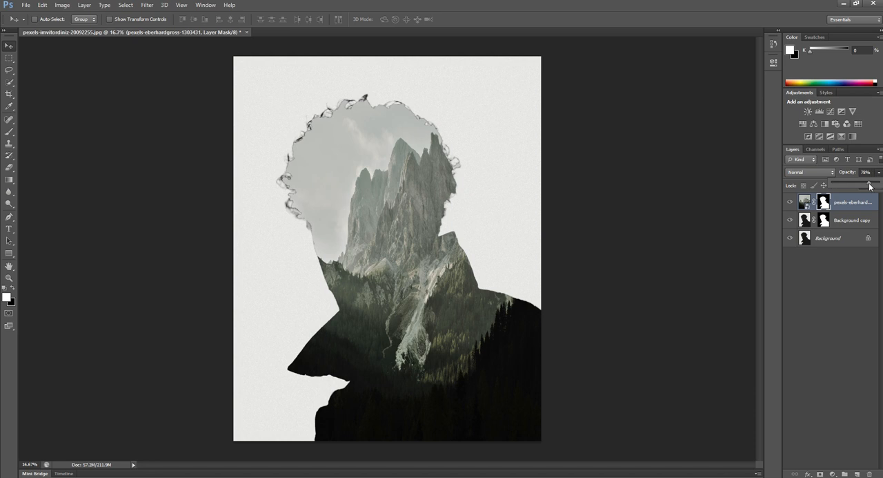
- Lower the mountain layer's opacity to about 40% so the face and hair show through
{"action": "left_click_drag", "start_coordinate": [870, 185], "coordinate": [847, 185]}
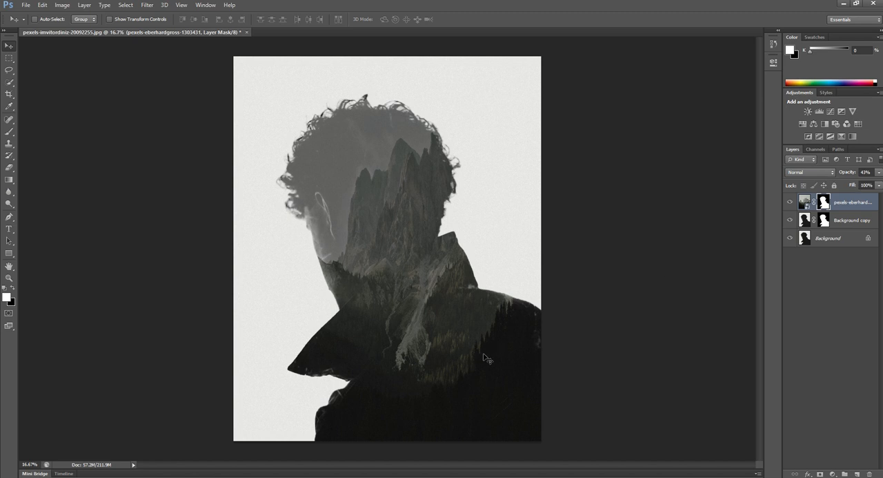
{"action": "mouse_move", "coordinate": [468, 353]}
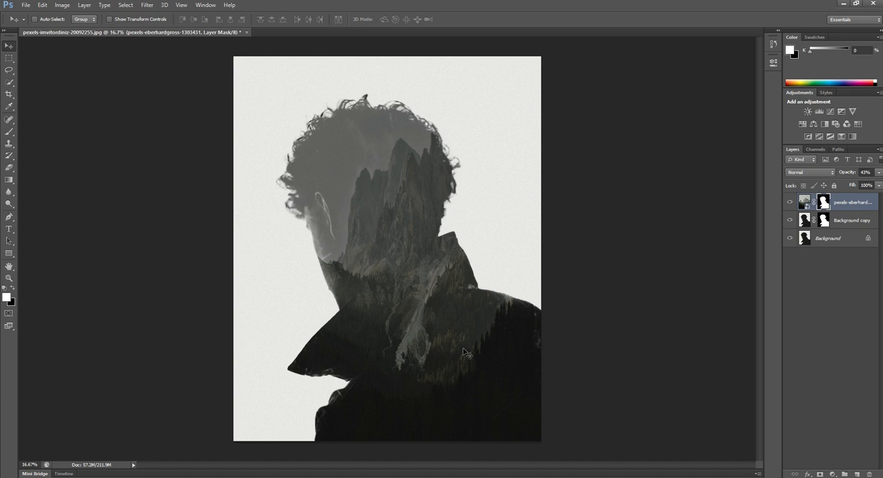
{"action": "mouse_move", "coordinate": [681, 196]}
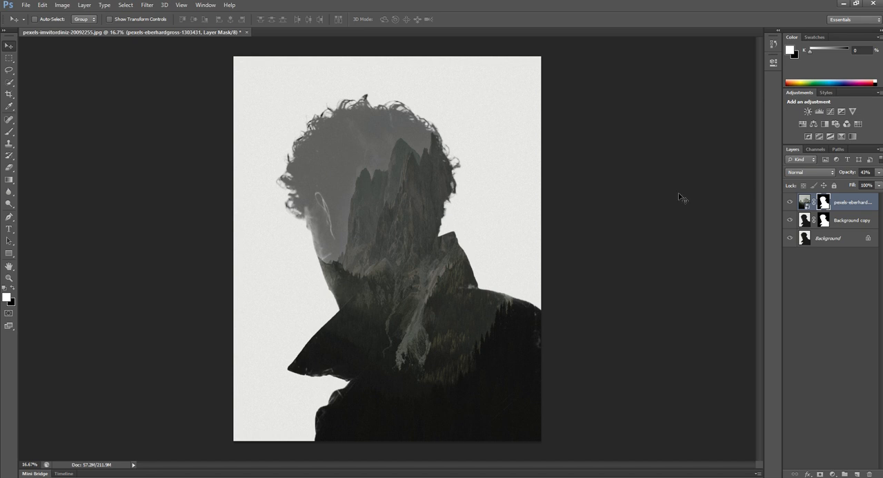
{"action": "mouse_move", "coordinate": [401, 285]}
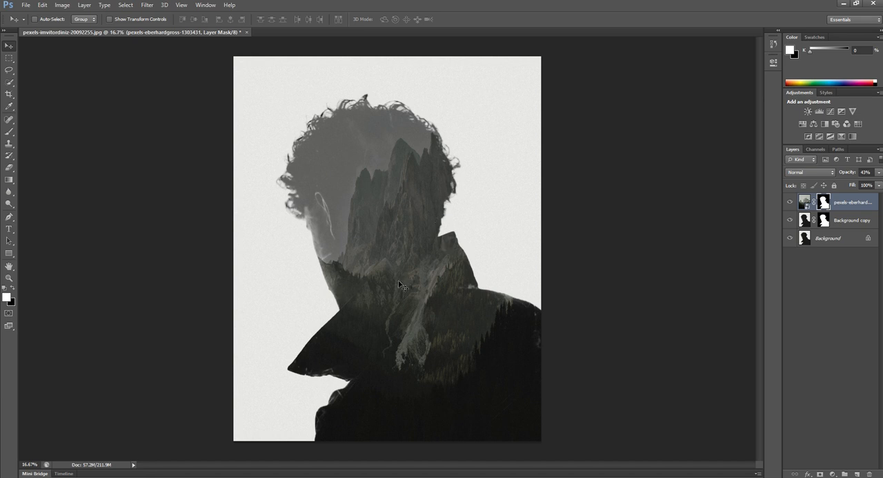